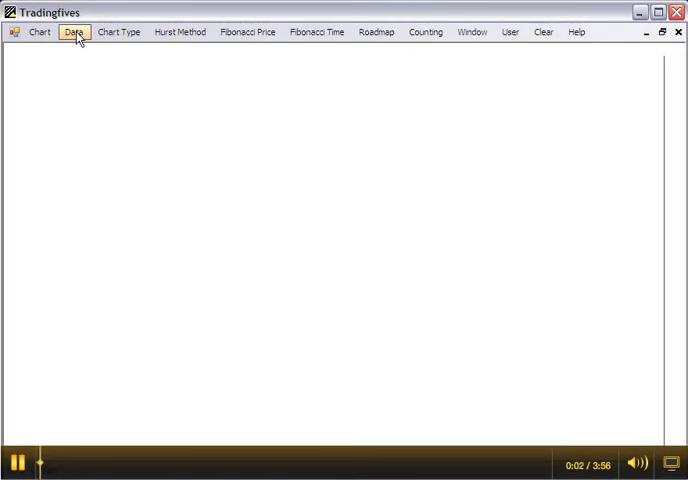
left_click(73, 31)
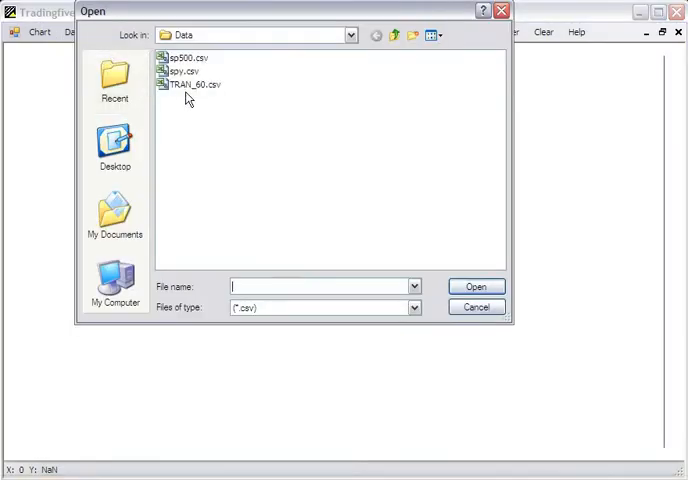
left_click(414, 308)
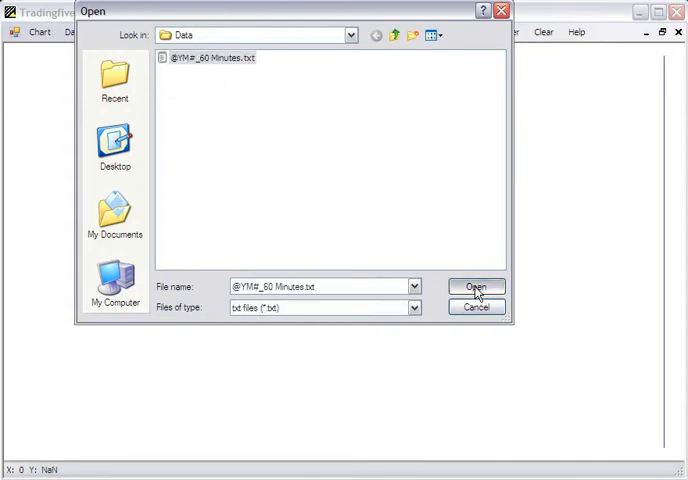
left_click(477, 286)
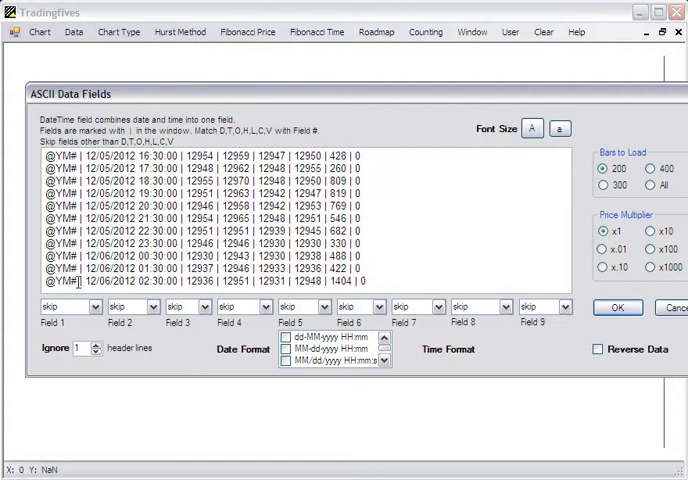
Map Fields 2–6 as DateTime, Open, High, Low, High with MM/dd/yyyy HH:mm:ss dates, then accept
left_click(150, 306)
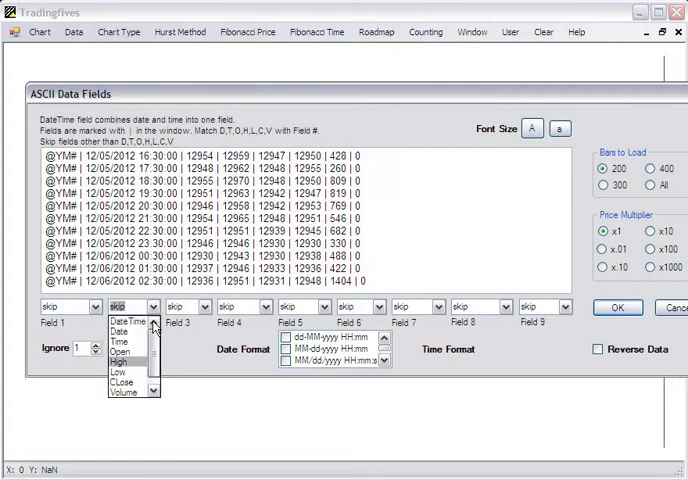
left_click(121, 320)
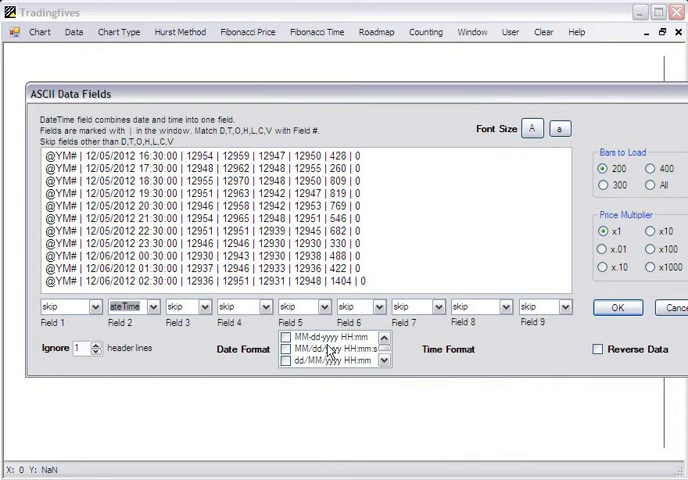
mouse_move(330, 362)
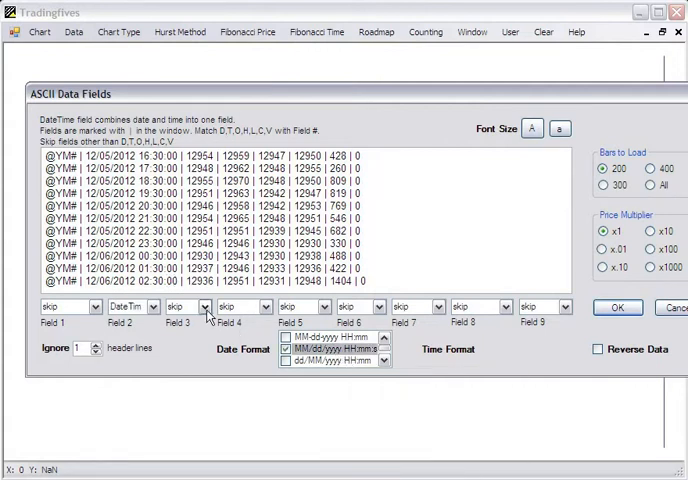
left_click(175, 307)
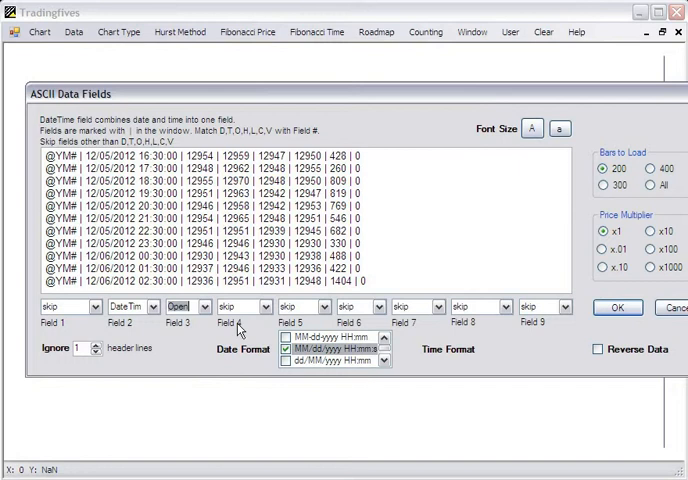
left_click(240, 307)
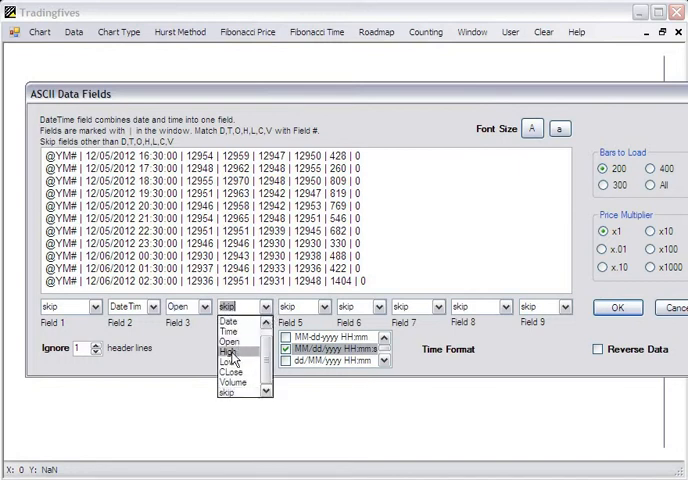
left_click(230, 352)
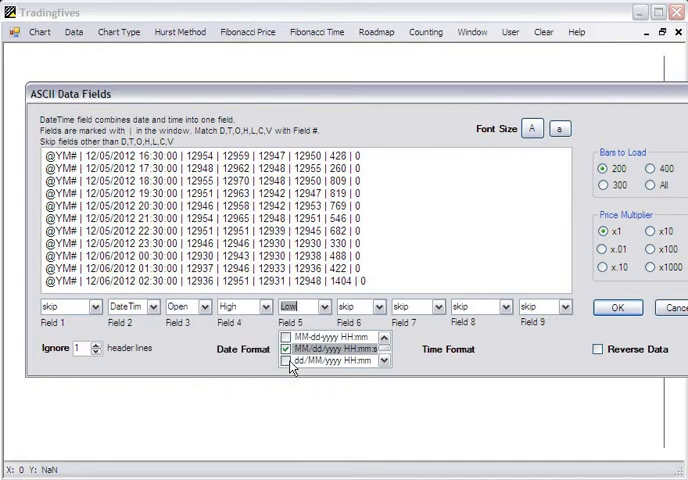
left_click(360, 306)
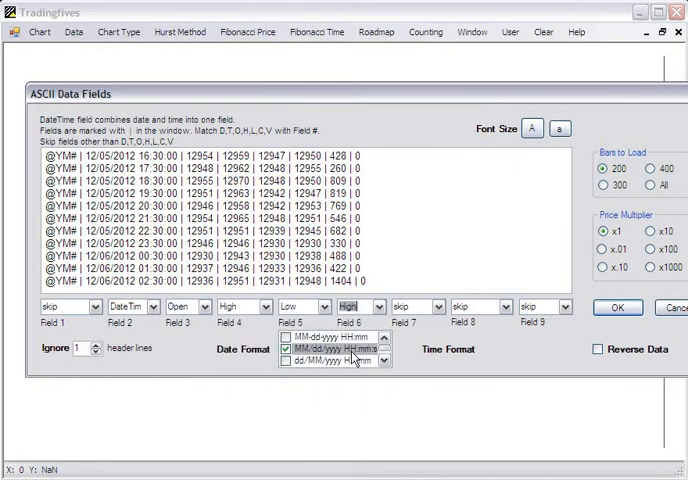
left_click(617, 307)
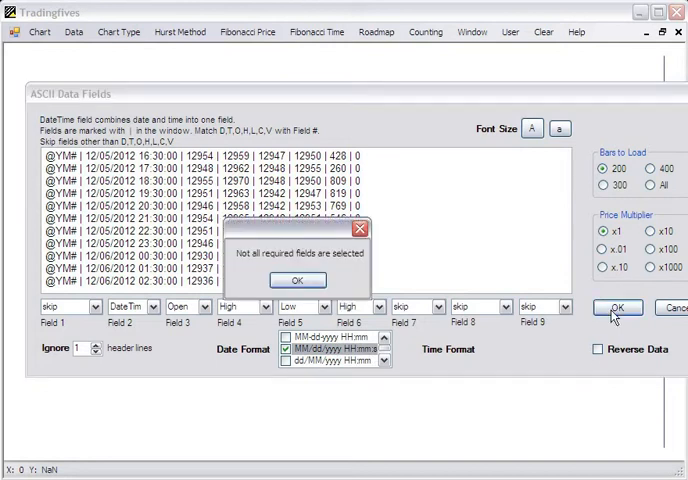
Dismiss the warning, set Field 6 to Close with 300 bars, and chart the data
left_click(298, 280)
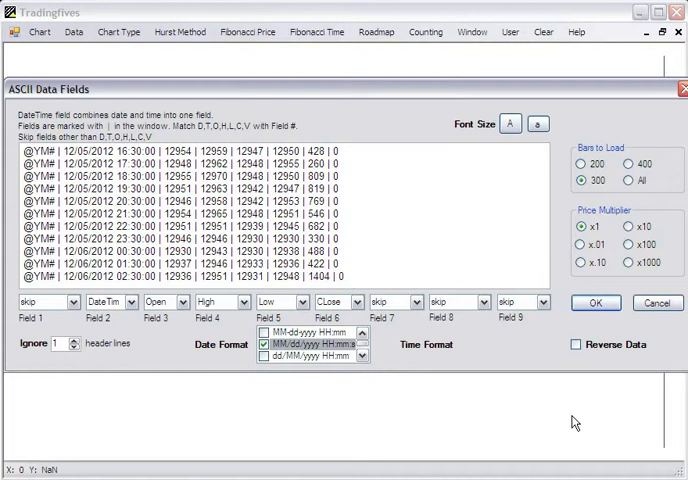
left_click(595, 303)
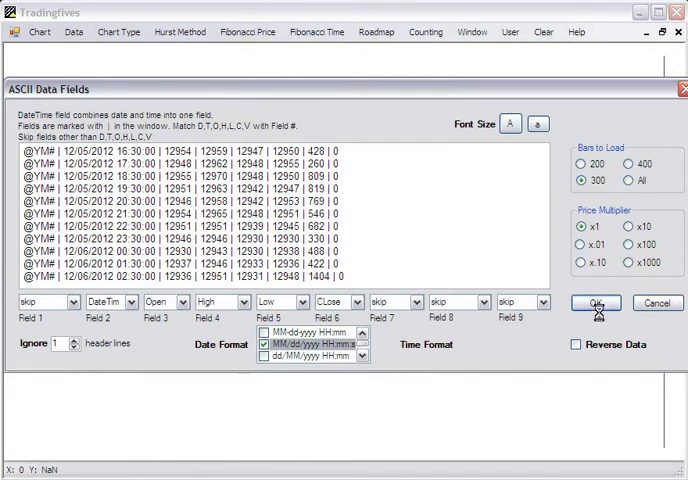
left_click(595, 303)
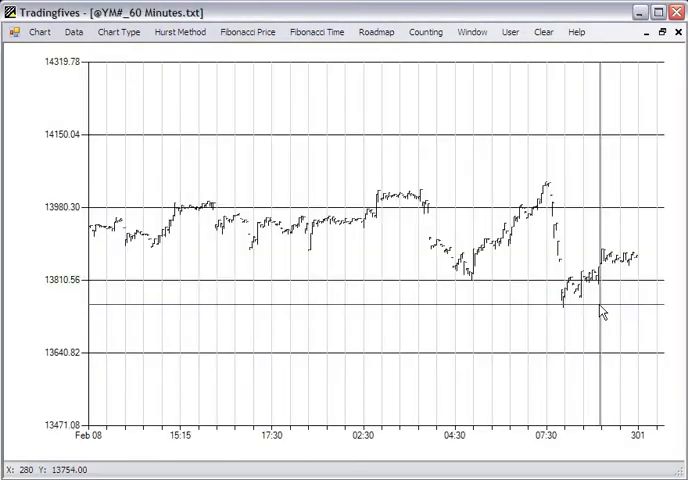
Start a new chart via Chart > New and open TRAN_60.csv for import
left_click(37, 31)
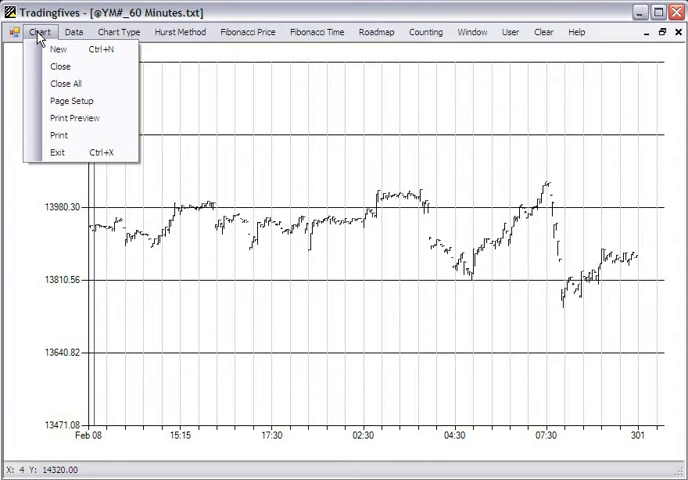
left_click(73, 31)
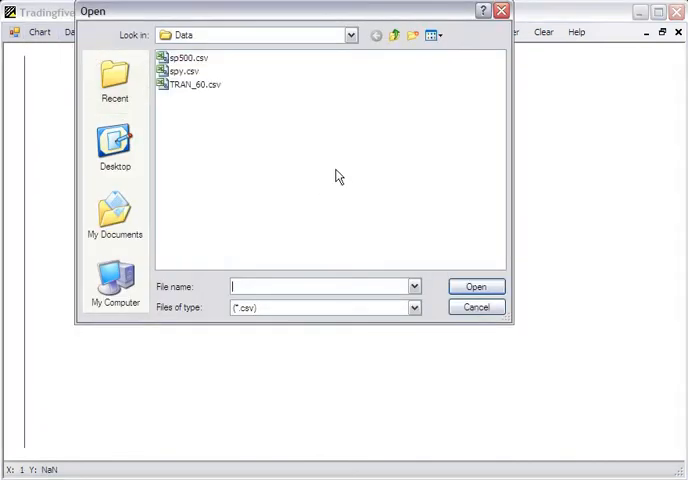
left_click(191, 84)
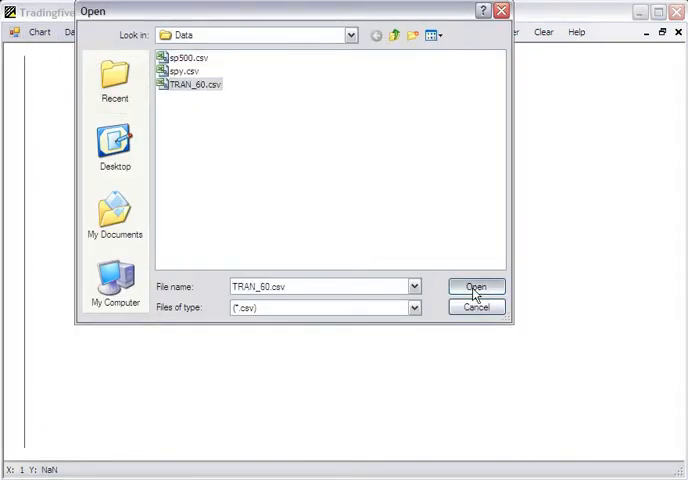
left_click(476, 287)
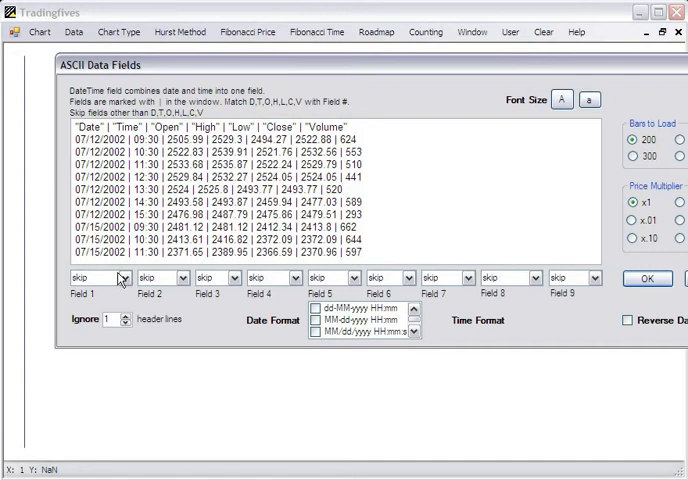
Map TRAN_60.csv fields to Date, Time, Open, High, Low, Close with MM/dd/yyyy and HH:mm, 300 bars
left_click(95, 278)
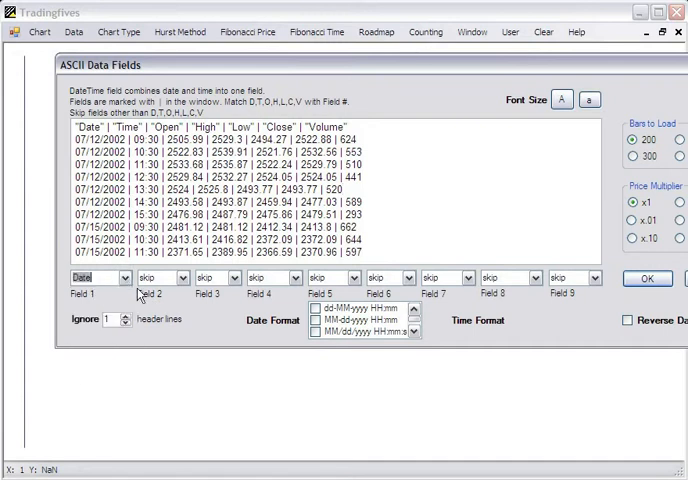
left_click(165, 277)
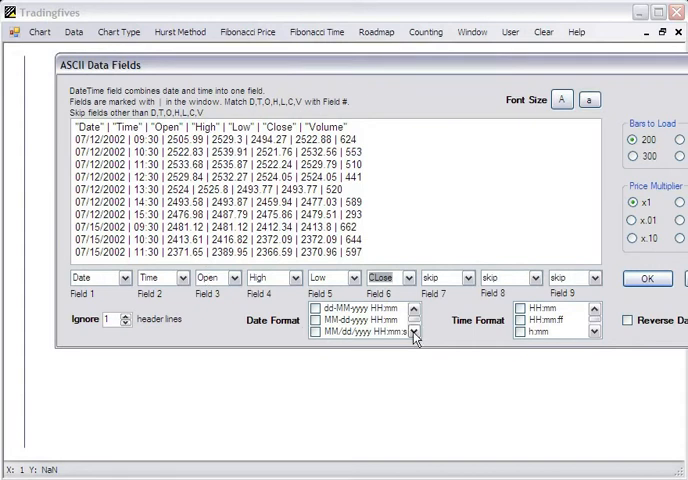
left_click(413, 337)
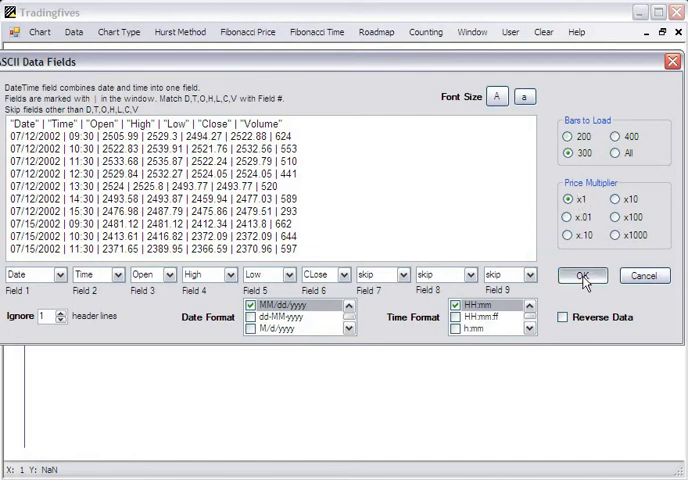
left_click(582, 275)
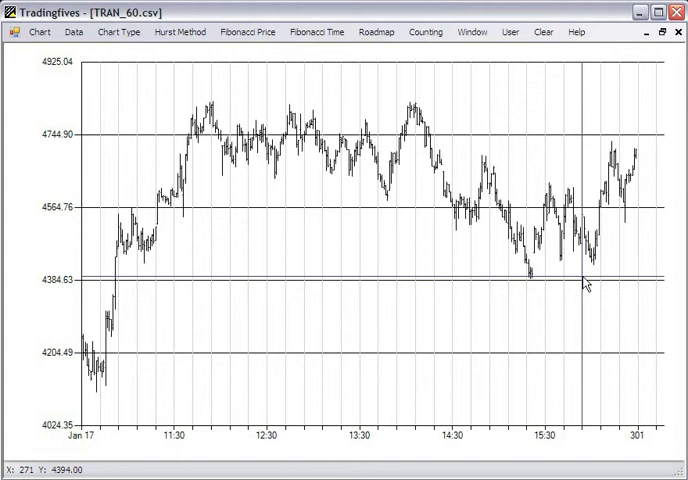
mouse_move(381, 224)
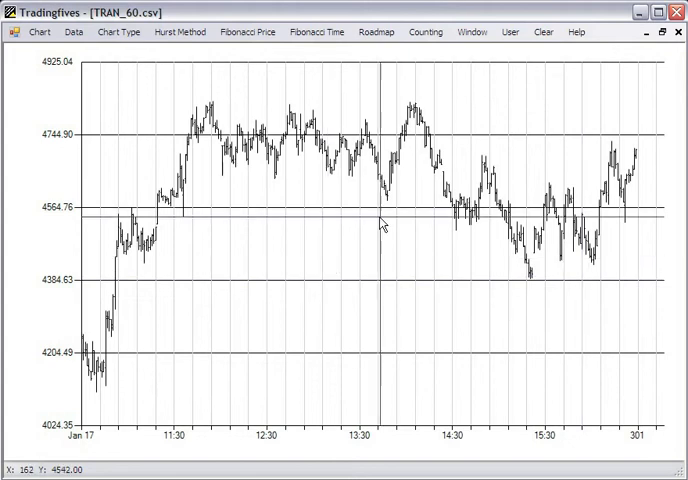
mouse_move(442, 137)
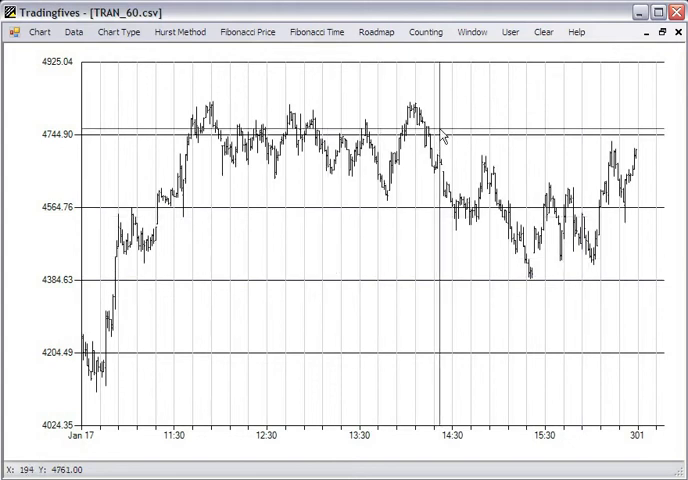
left_click(507, 31)
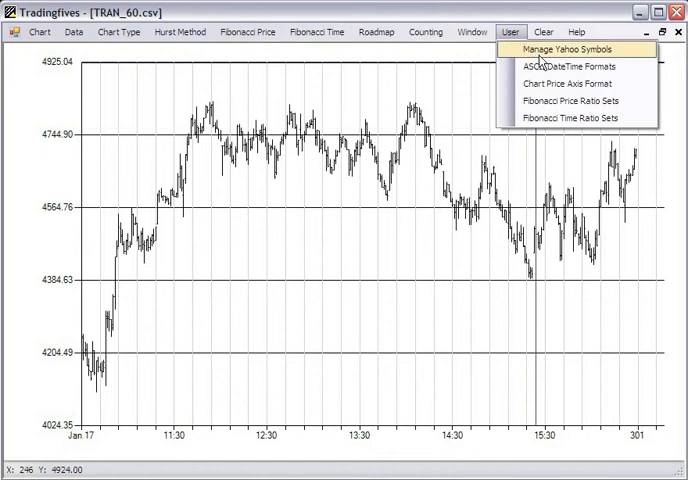
Browse the User > ASCII DateTime Formats list, selecting dd-MM-yyyy HH:mm, then save and exit
left_click(563, 66)
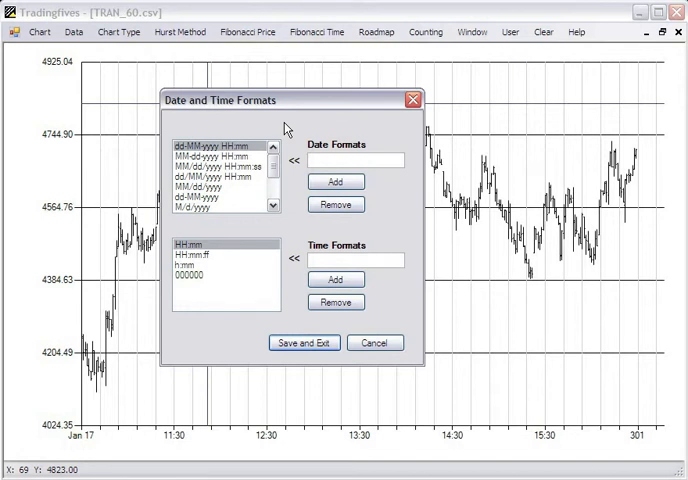
mouse_move(195, 183)
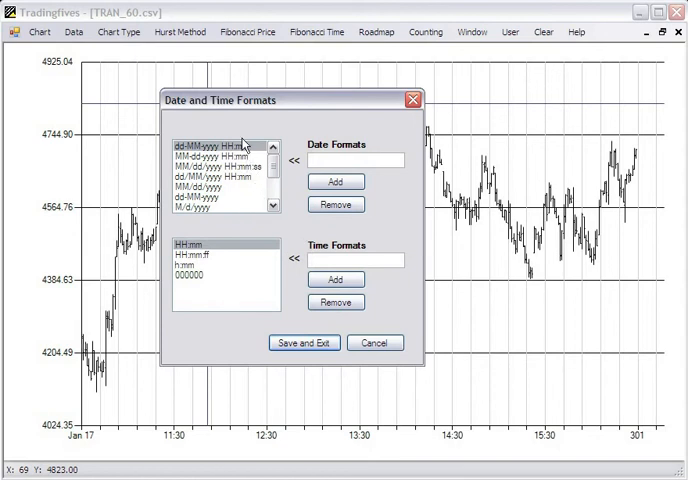
left_click(375, 343)
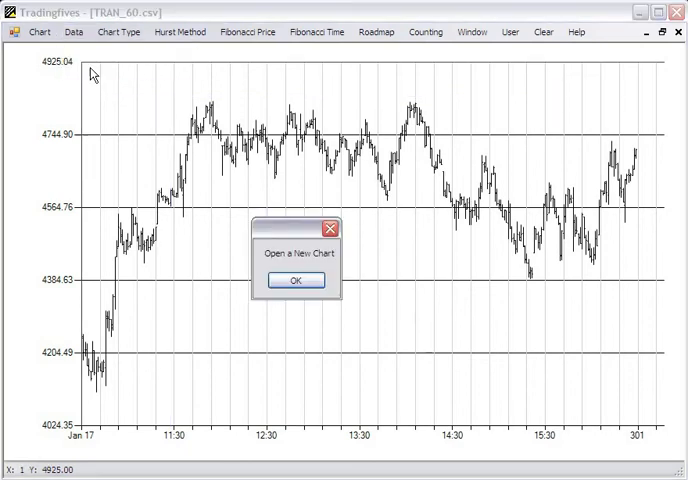
Dismiss the new-chart notice and switch the chart type to Candlestick
left_click(293, 279)
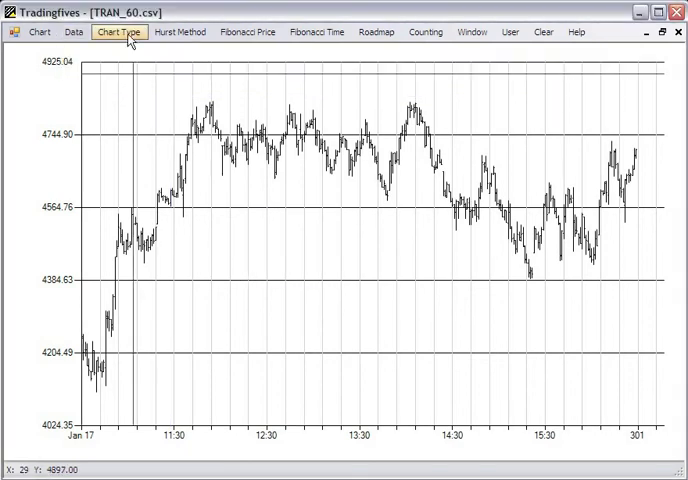
left_click(118, 31)
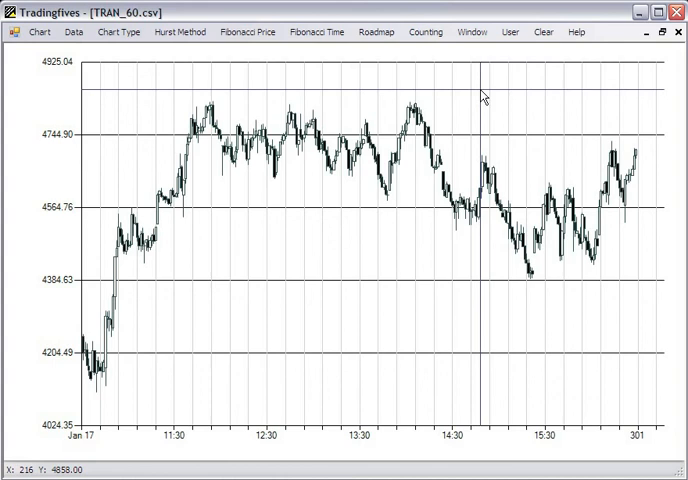
mouse_move(114, 95)
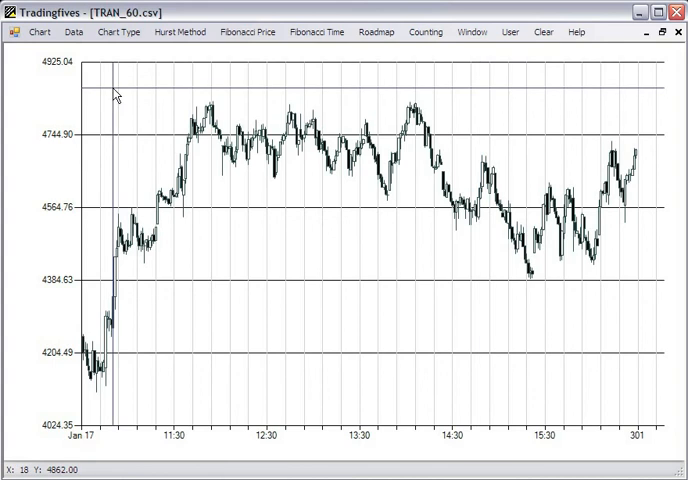